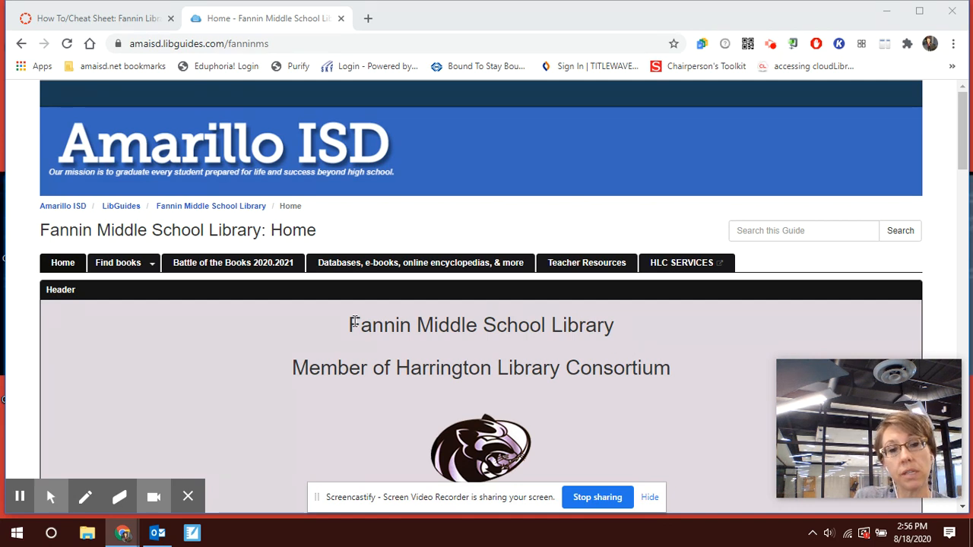
pyautogui.moveTo(200, 284)
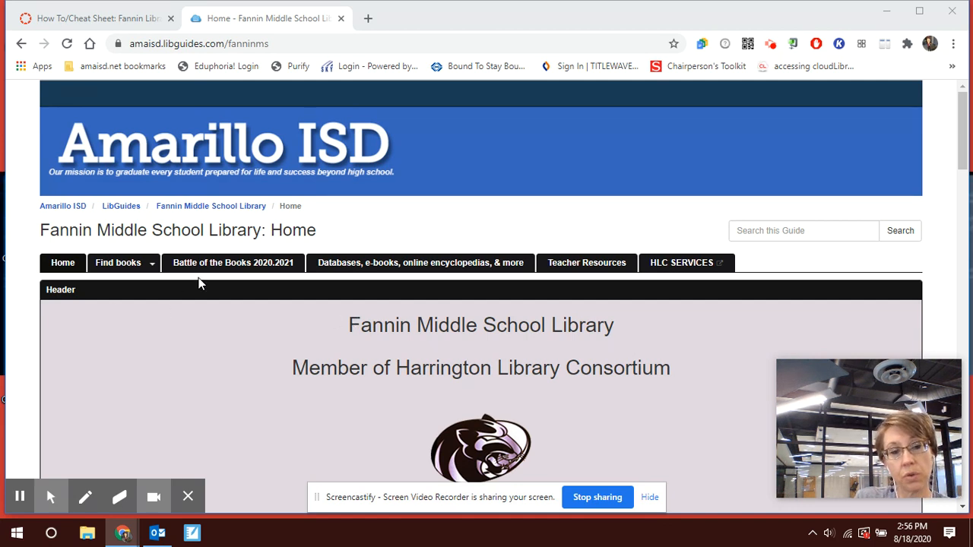
# Open the Fannin library's Find books page and scroll to the Request a Book forms.gle link
pyautogui.click(118, 262)
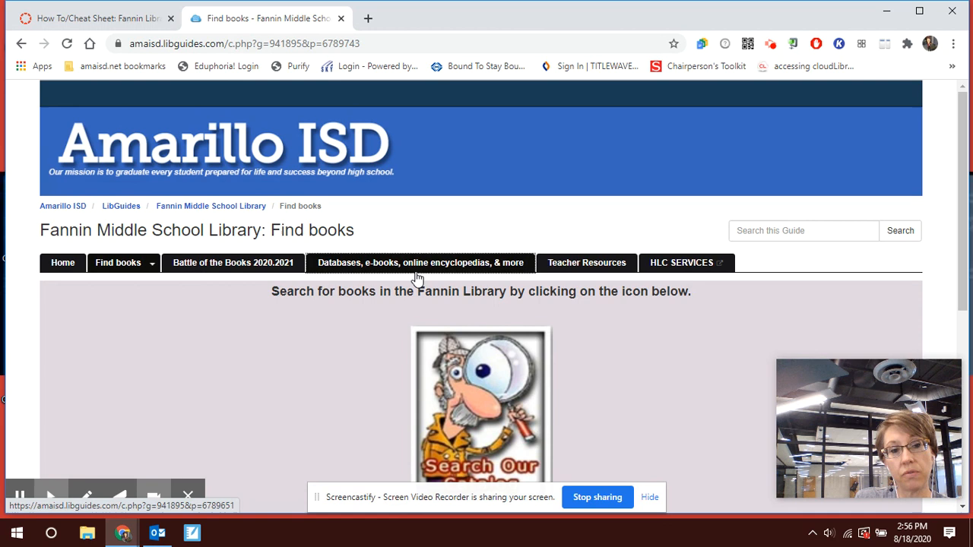
pyautogui.moveTo(792, 269)
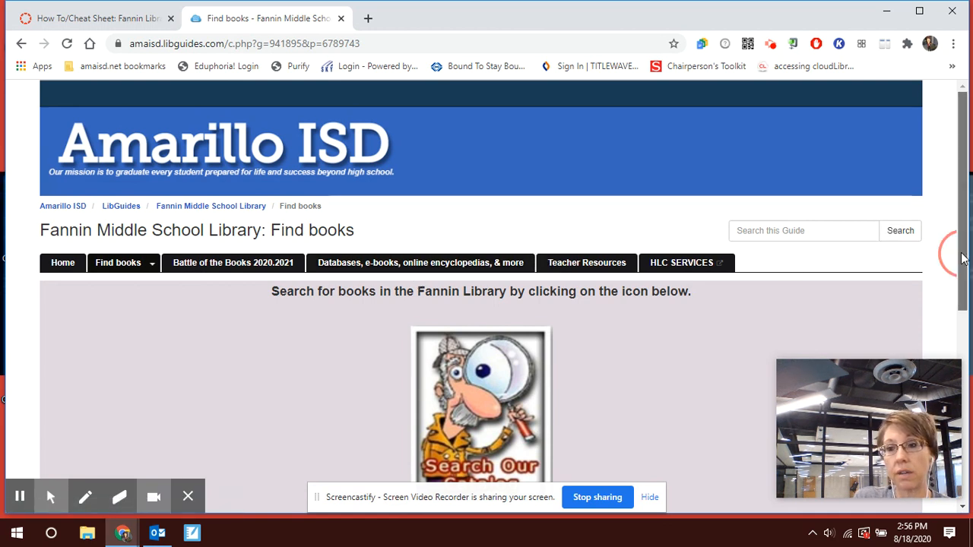
pyautogui.scroll(-3)
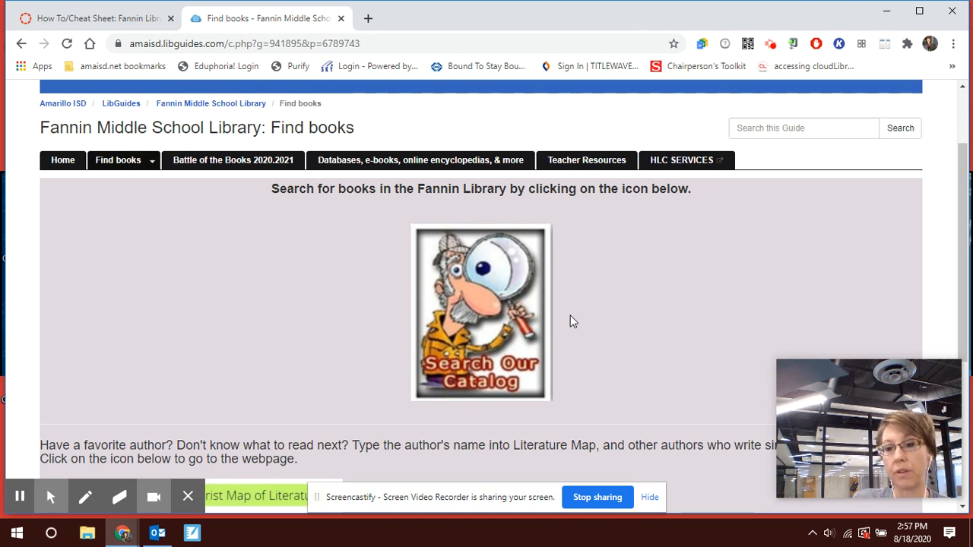
pyautogui.moveTo(803, 265)
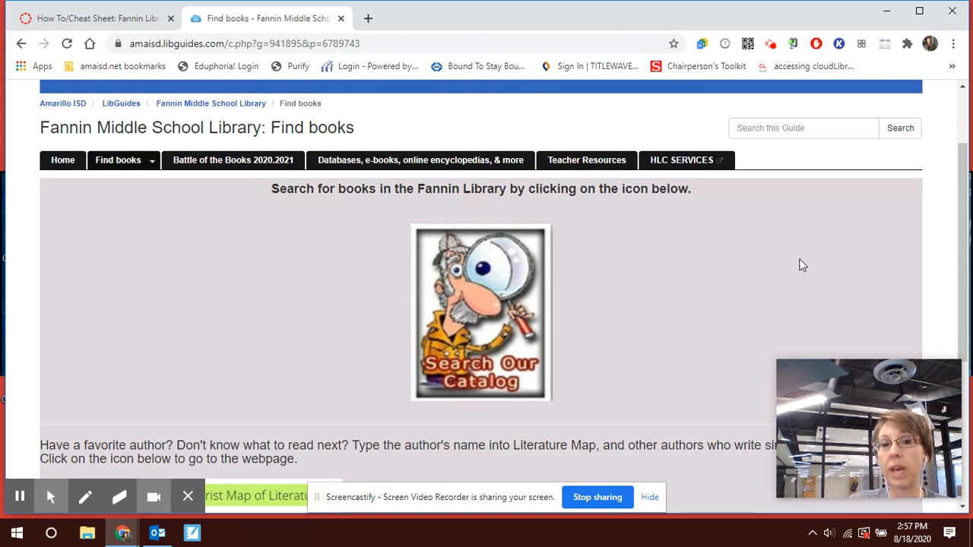
pyautogui.moveTo(622, 329)
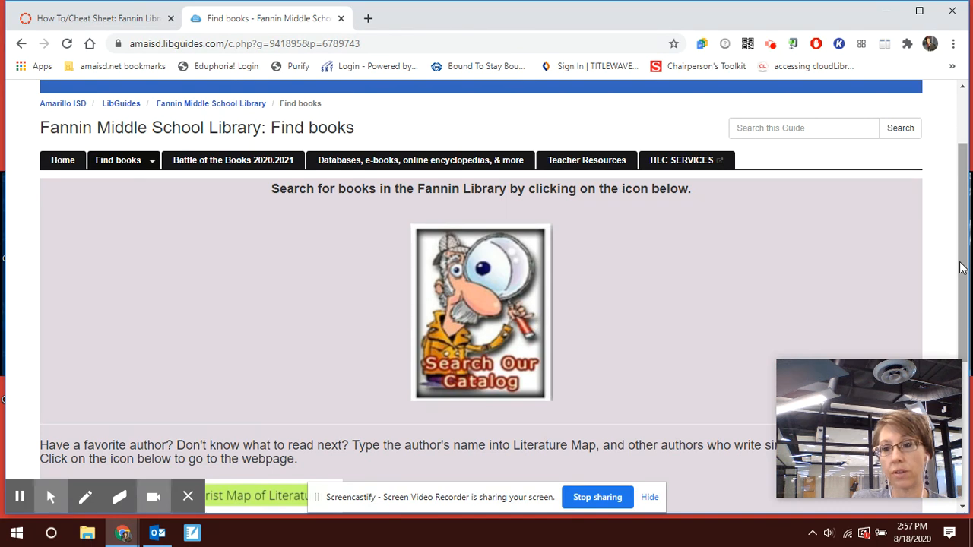
pyautogui.scroll(-3)
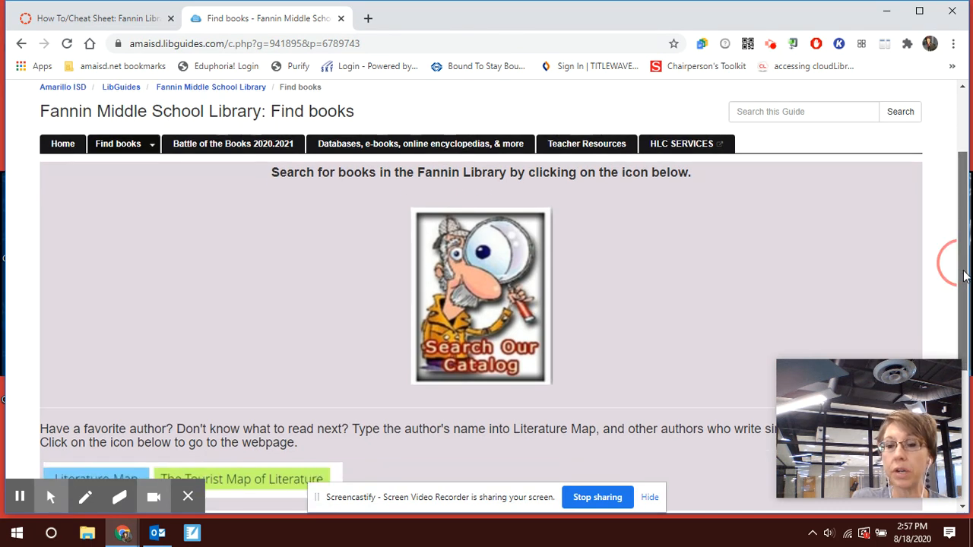
pyautogui.scroll(-3)
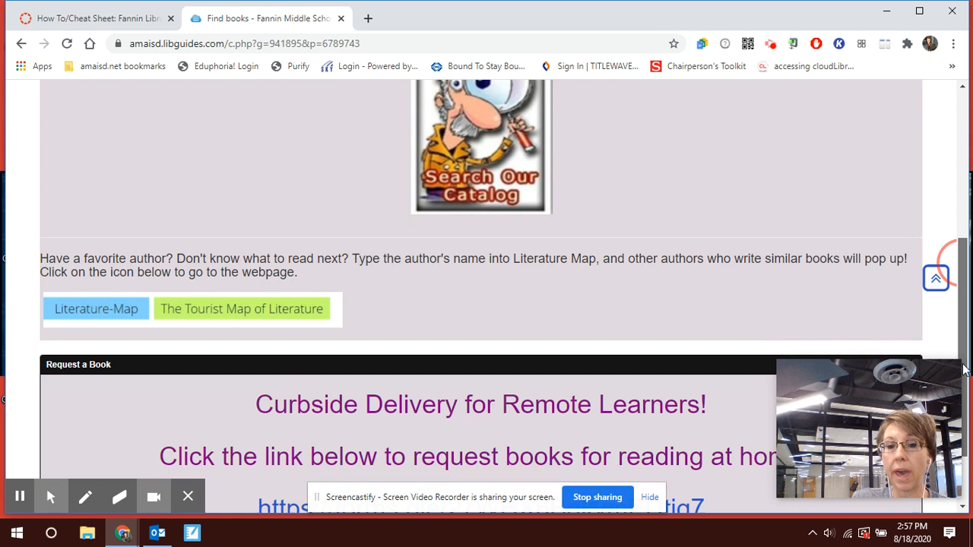
pyautogui.scroll(-3)
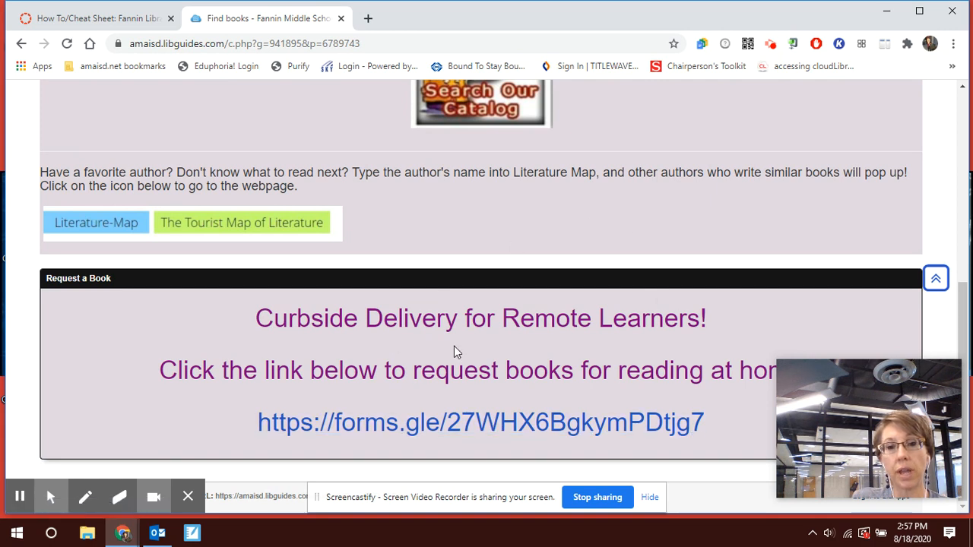
pyautogui.moveTo(518, 433)
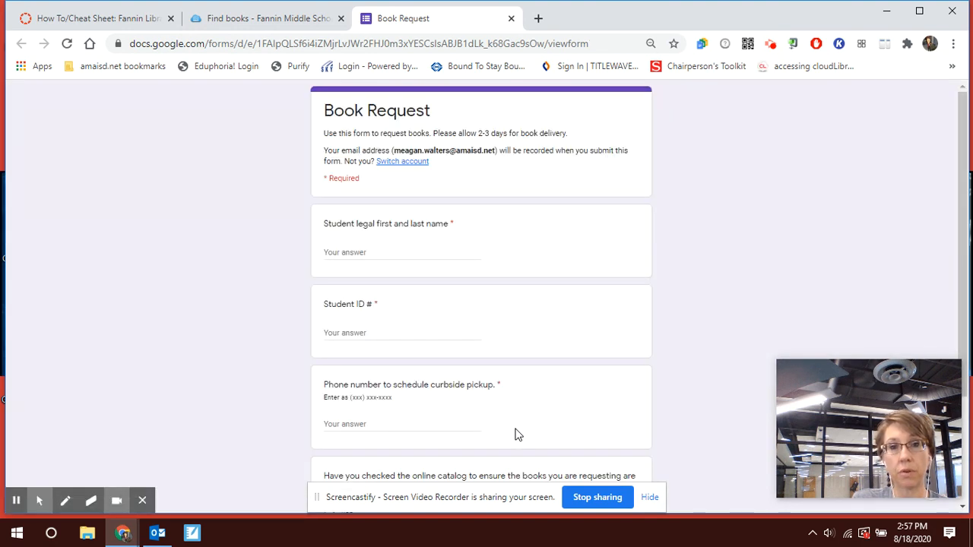
pyautogui.moveTo(455, 146)
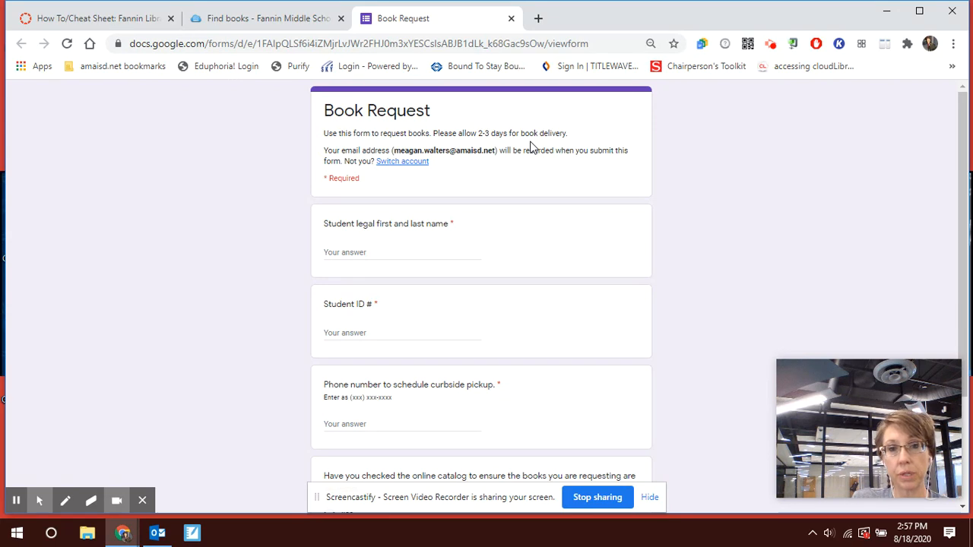
# Open the Book Request form link and scroll through its unanswered required questions
pyautogui.click(379, 252)
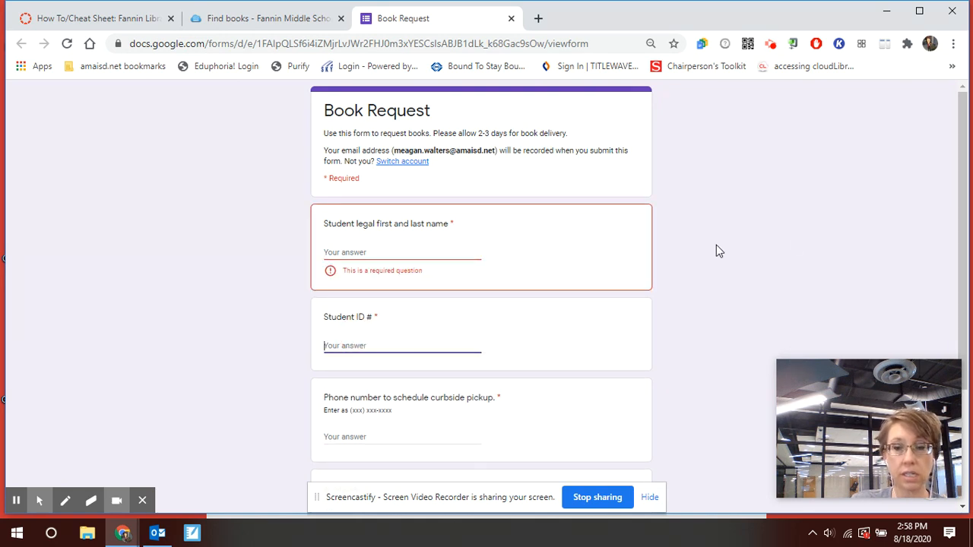
pyautogui.moveTo(961, 236)
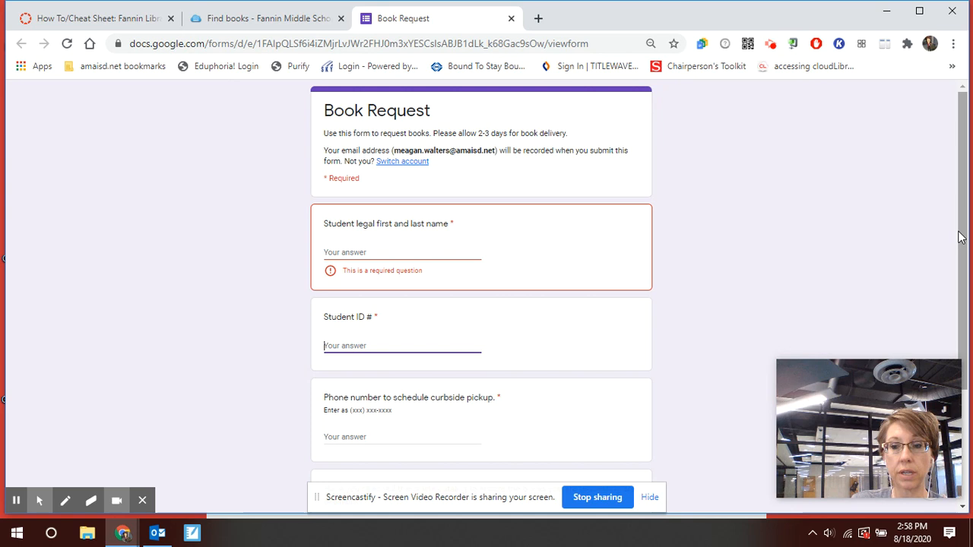
pyautogui.scroll(-3)
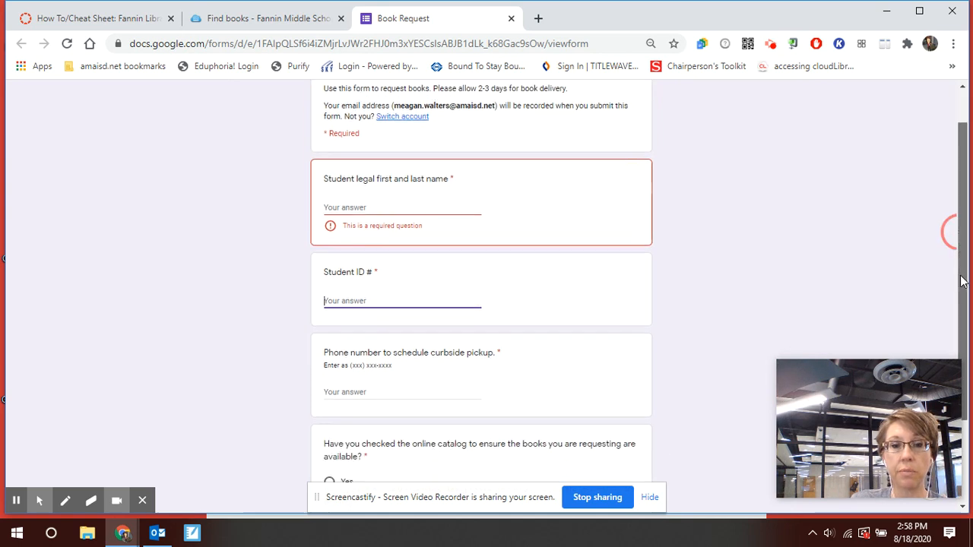
pyautogui.scroll(-3)
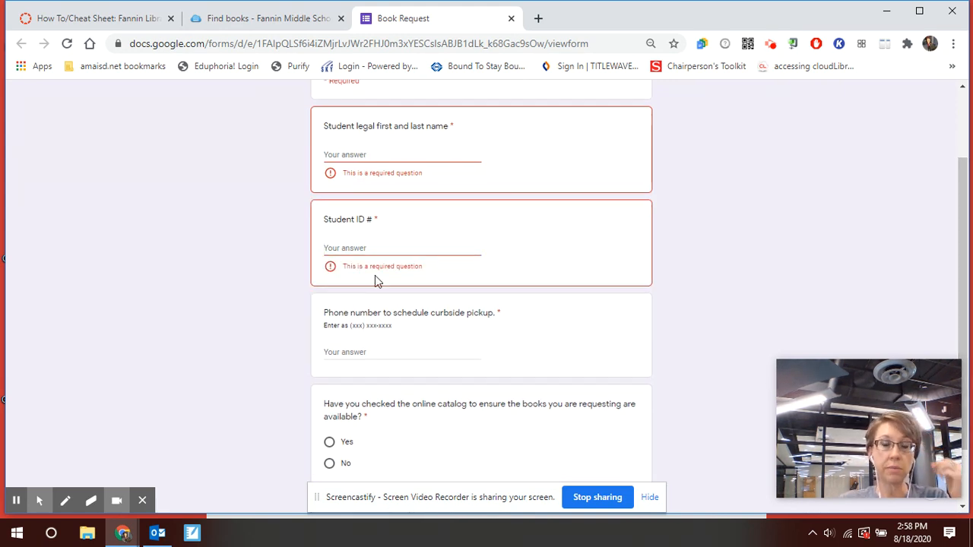
pyautogui.moveTo(422, 341)
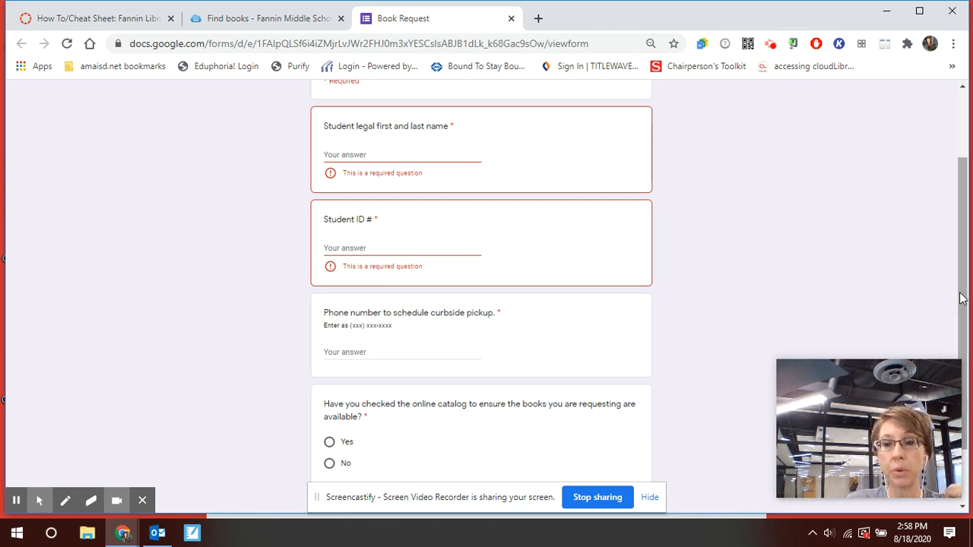
pyautogui.scroll(-3)
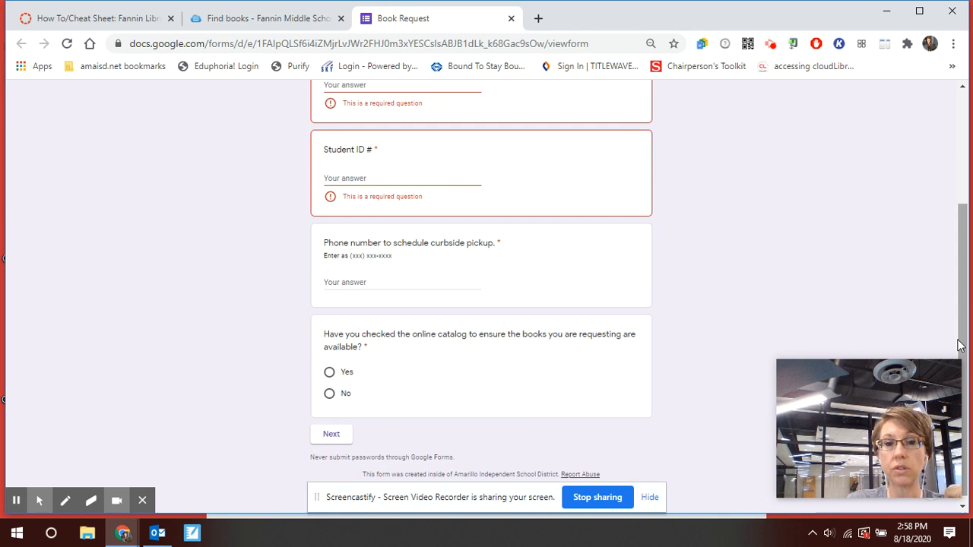
pyautogui.moveTo(424, 302)
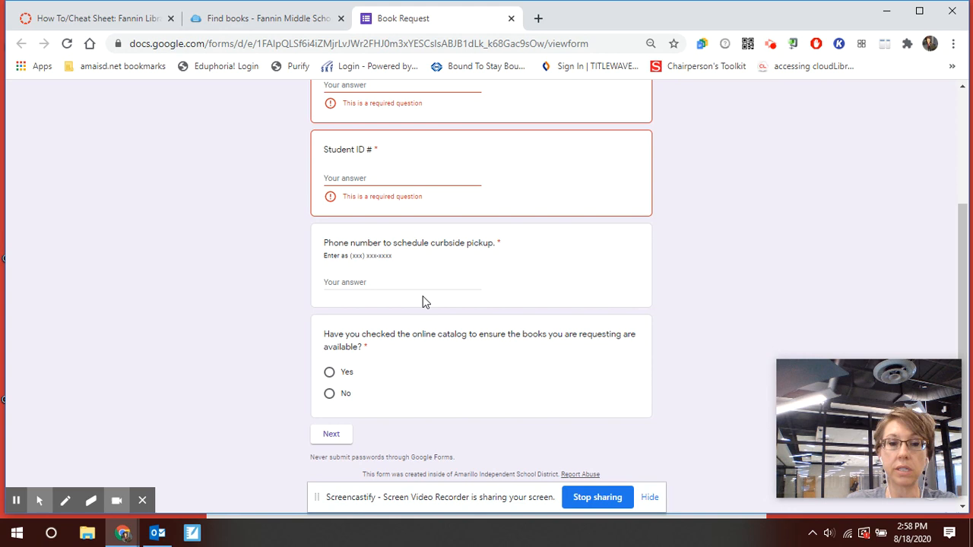
pyautogui.moveTo(447, 353)
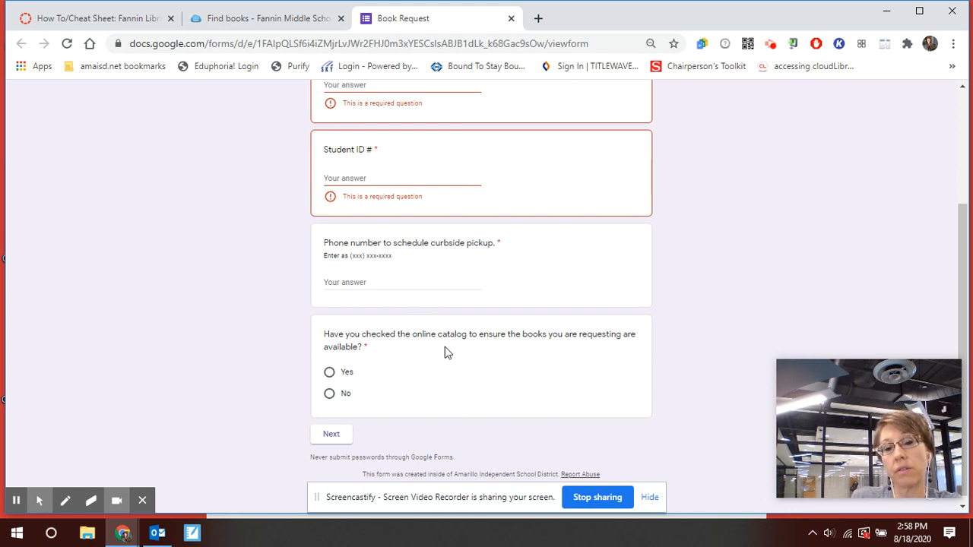
pyautogui.moveTo(508, 367)
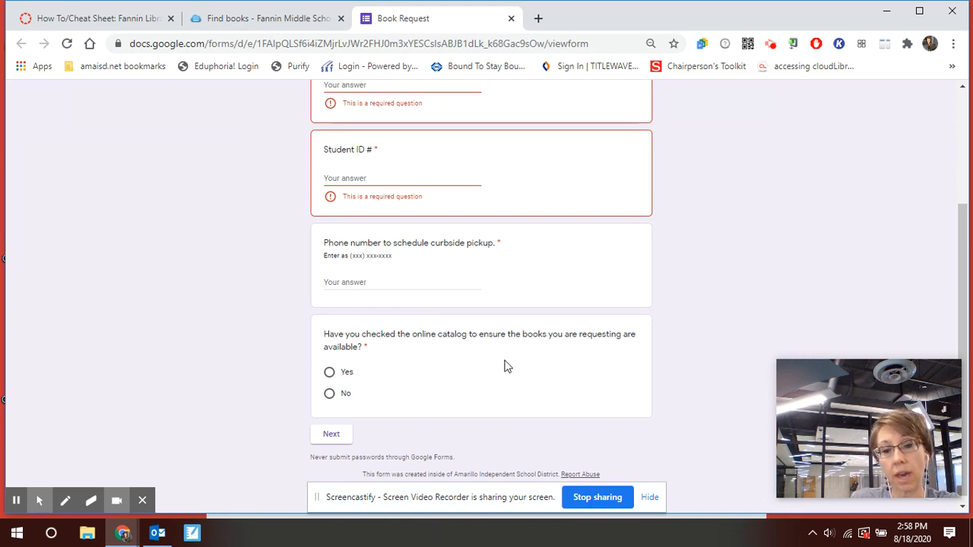
pyautogui.moveTo(604, 348)
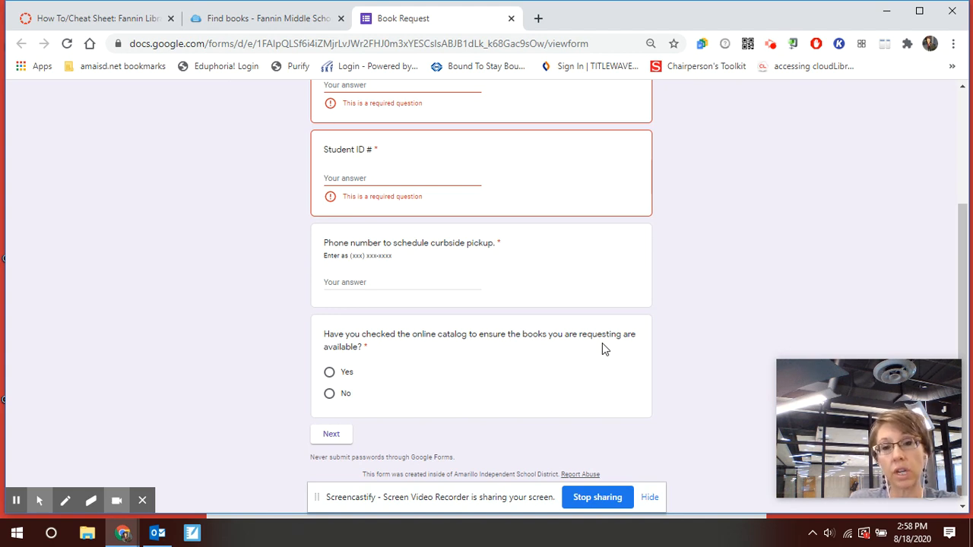
pyautogui.moveTo(497, 353)
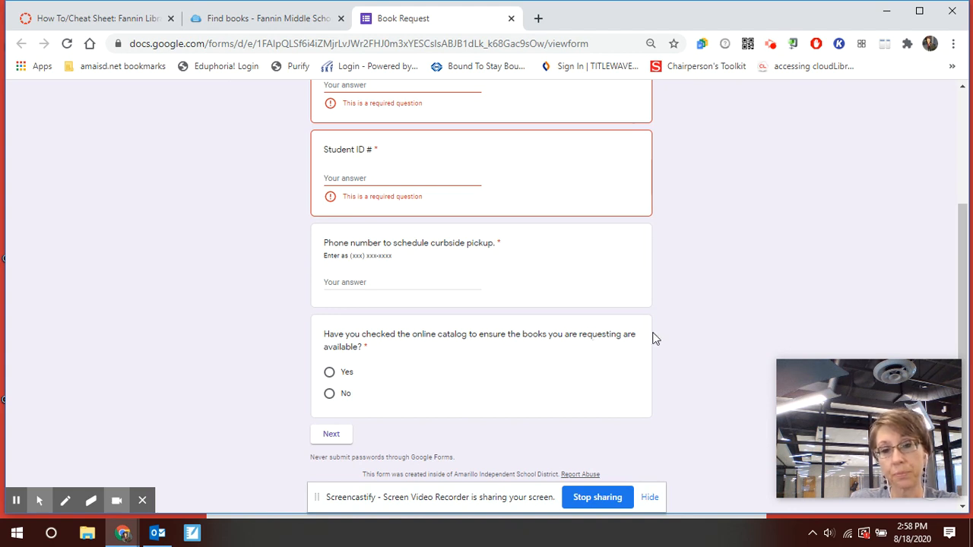
pyautogui.scroll(3)
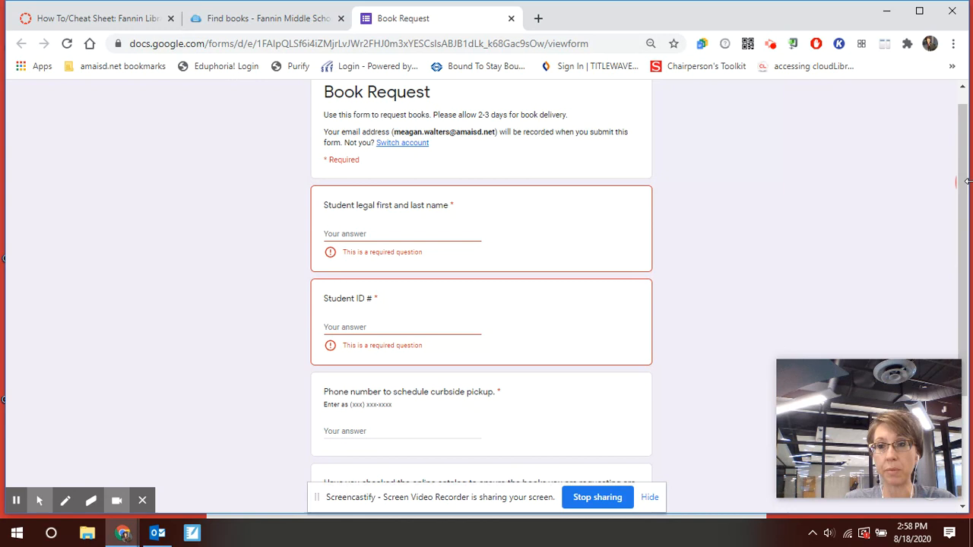
pyautogui.click(378, 234)
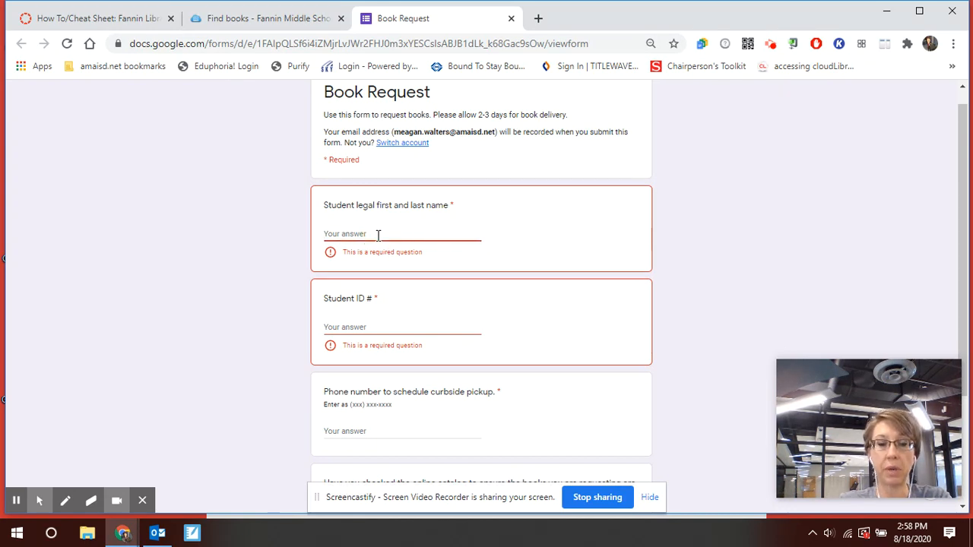
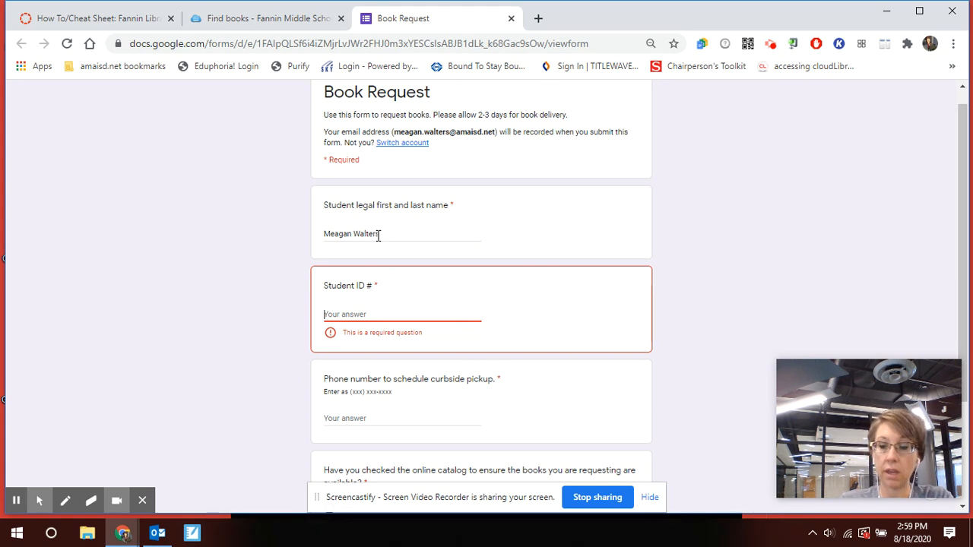
pyautogui.write('123456')
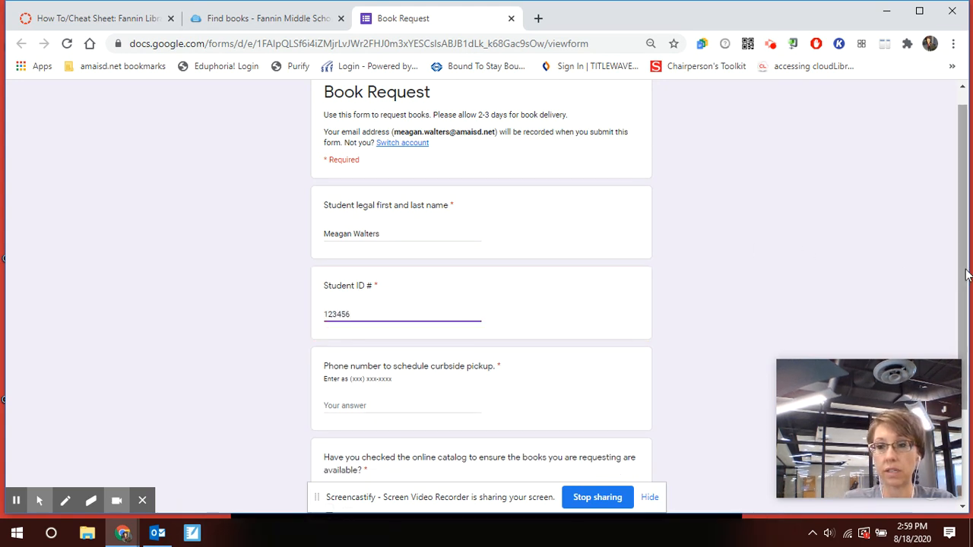
pyautogui.scroll(-3)
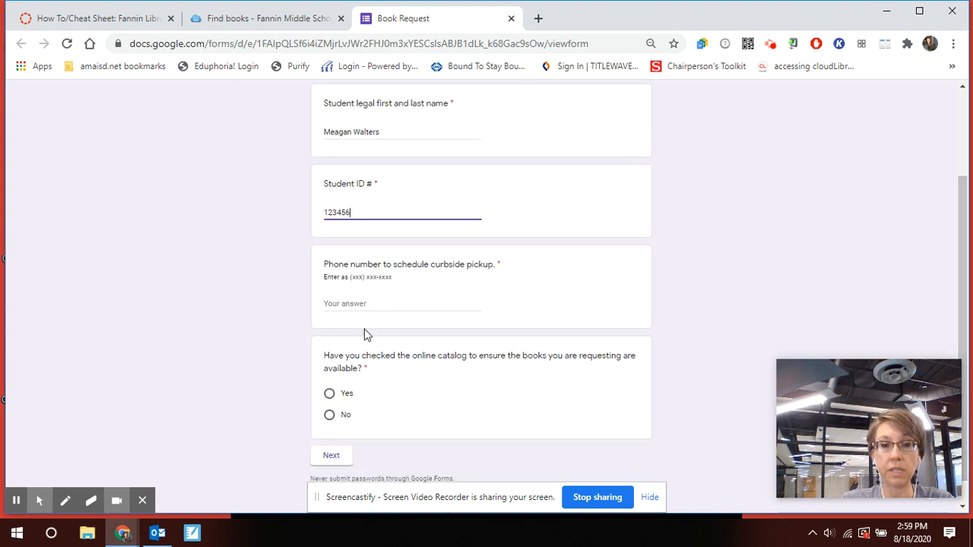
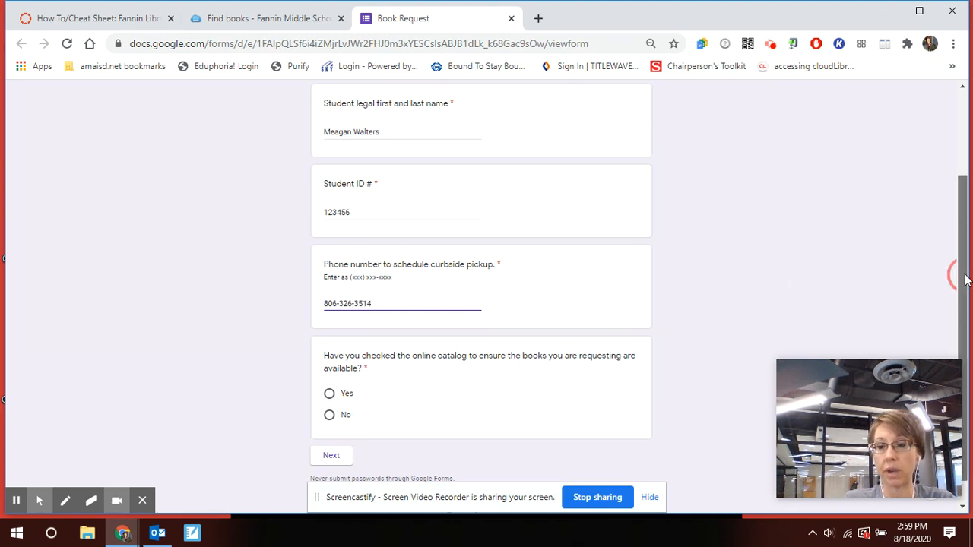
# Answer Yes to having checked the online catalog and advance to the book requests page
pyautogui.scroll(-3)
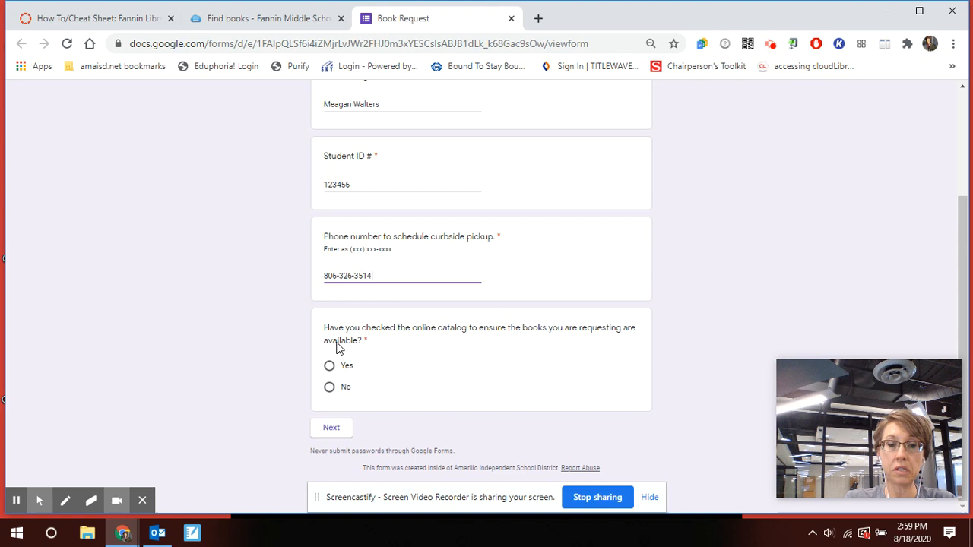
pyautogui.moveTo(400, 369)
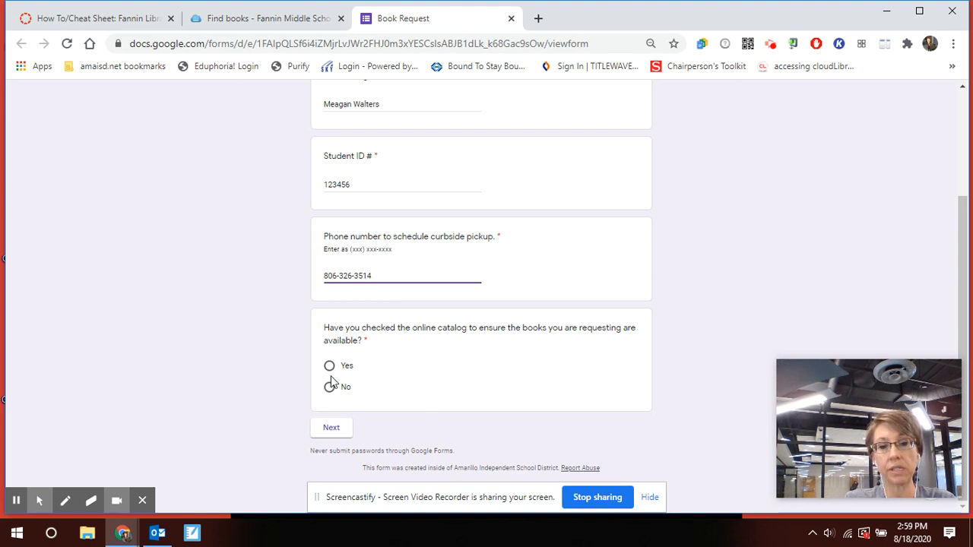
pyautogui.click(329, 365)
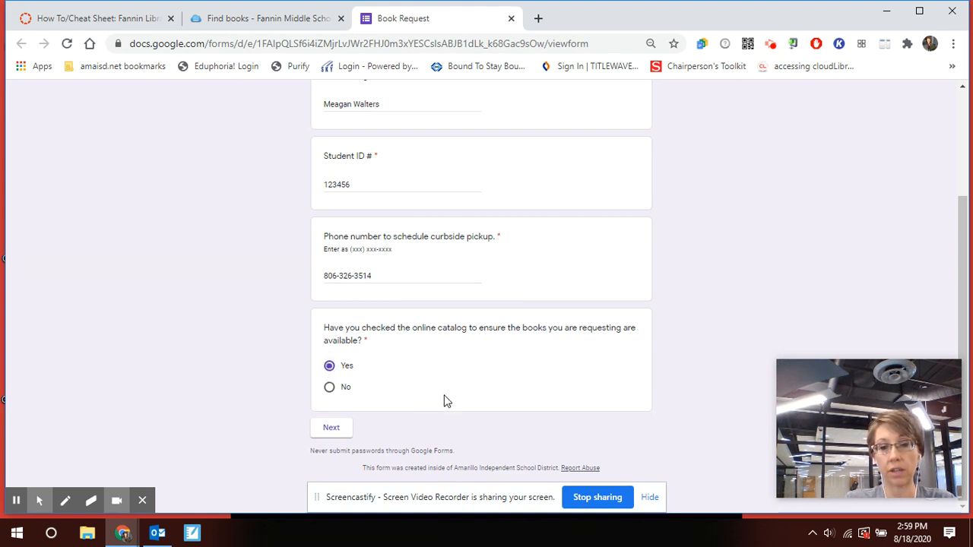
pyautogui.moveTo(332, 428)
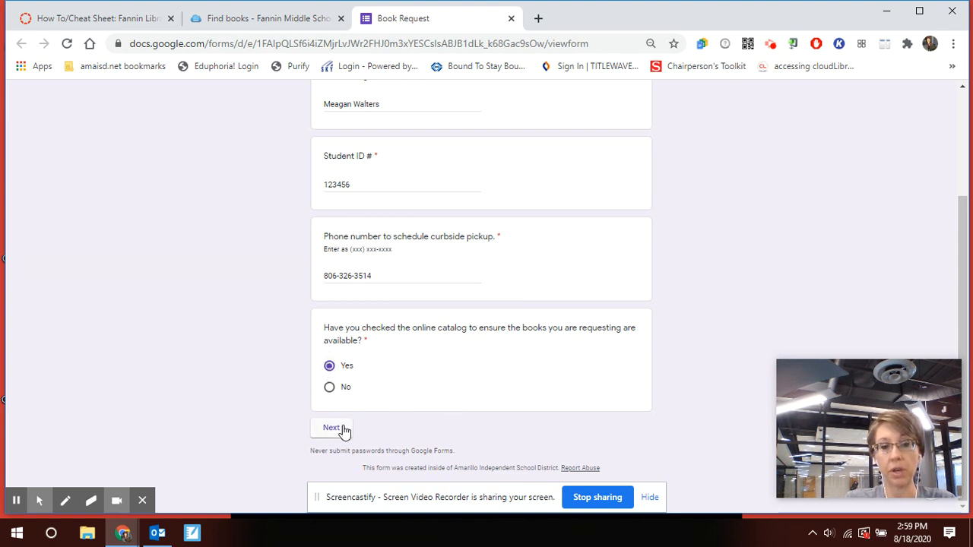
pyautogui.click(331, 427)
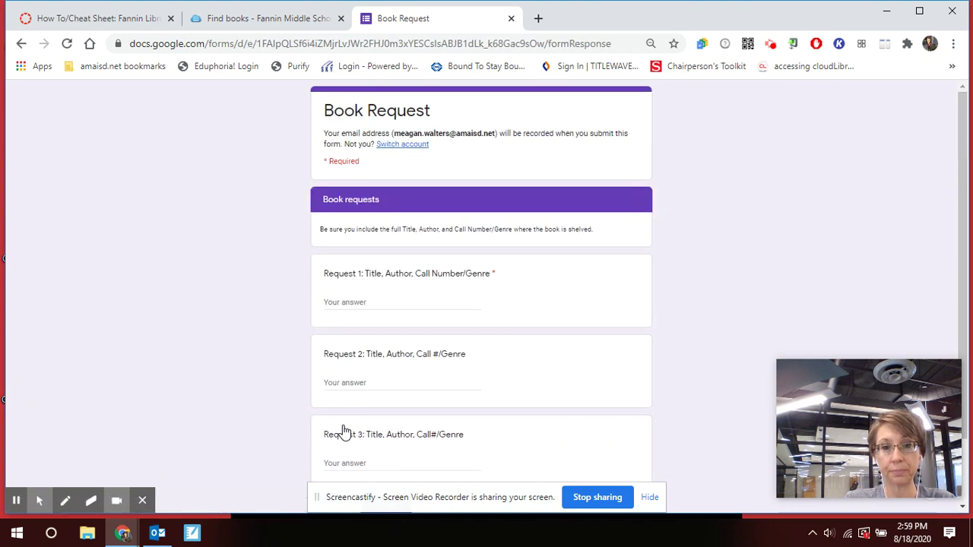
pyautogui.moveTo(765, 242)
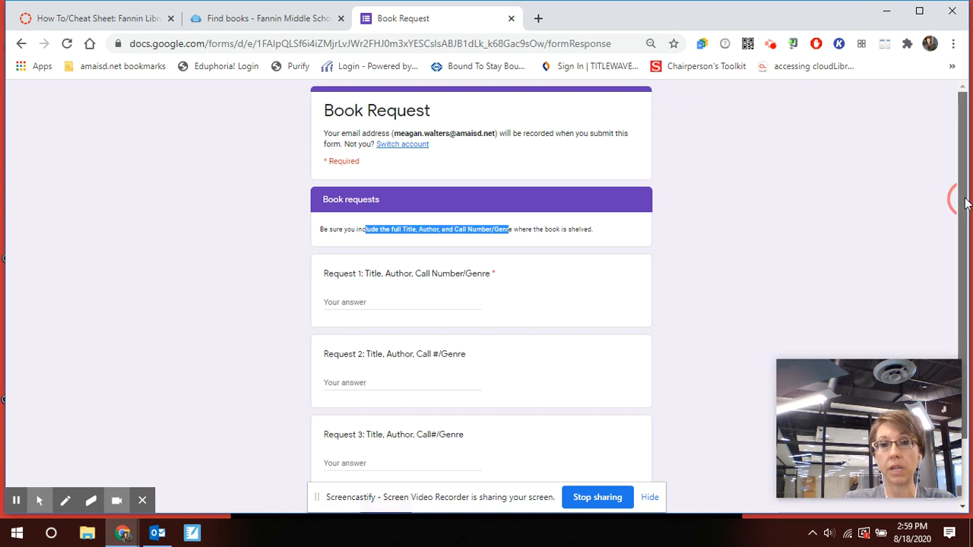
pyautogui.scroll(-3)
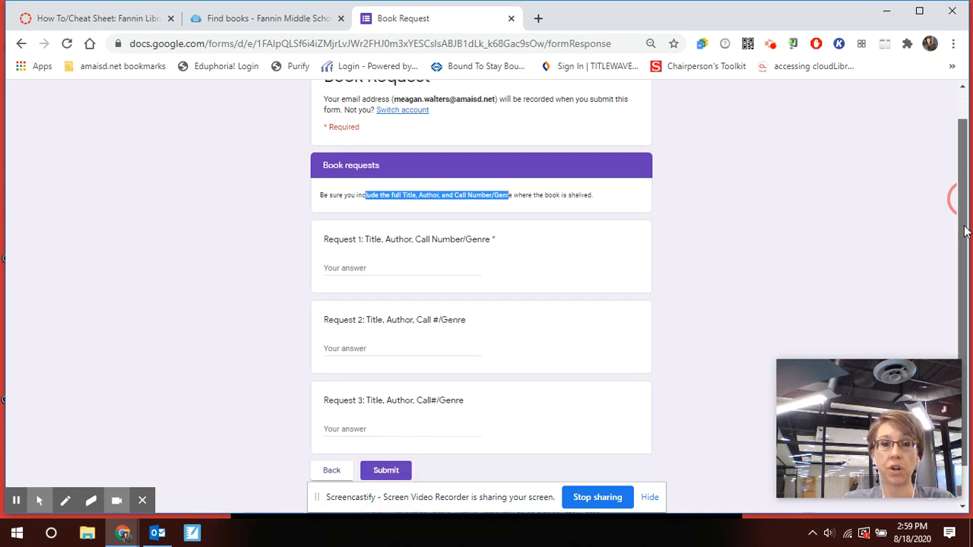
pyautogui.scroll(-3)
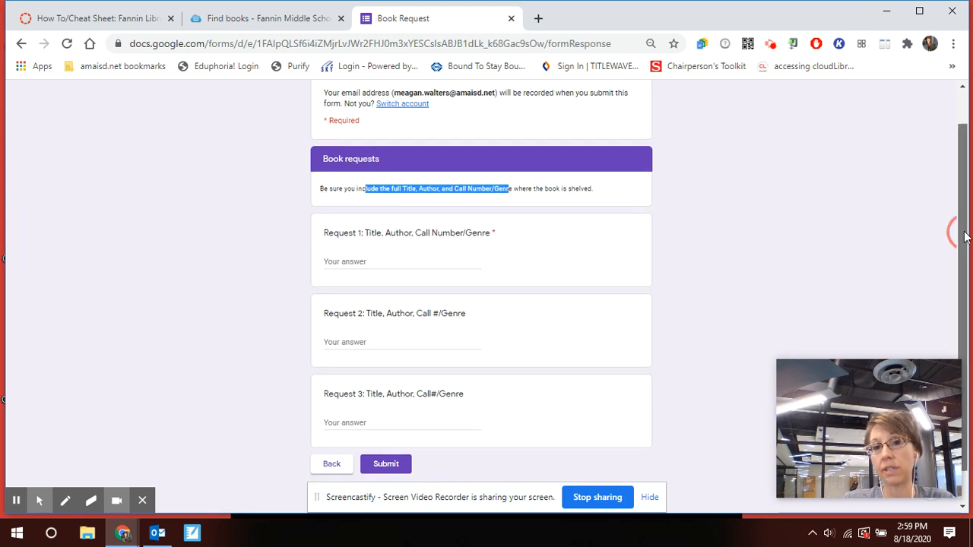
pyautogui.scroll(-3)
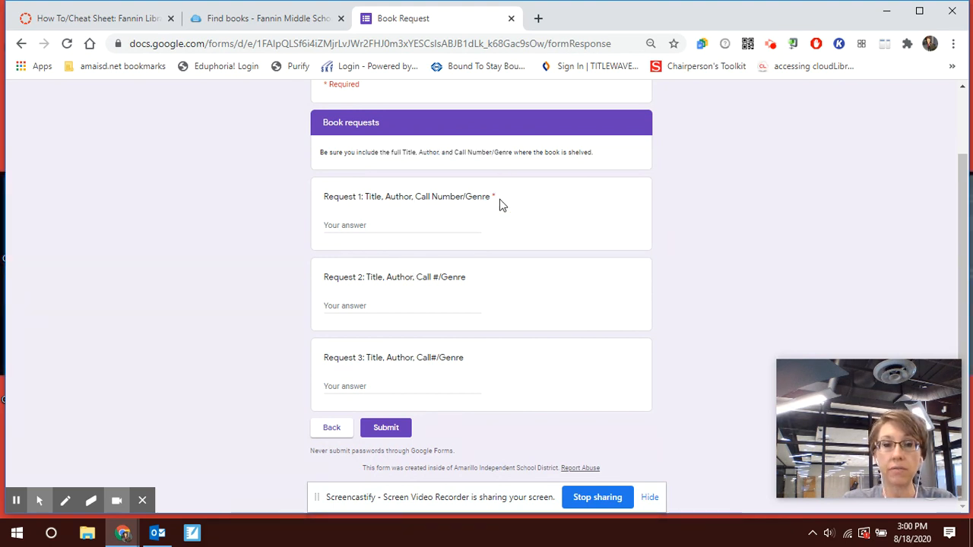
pyautogui.tripleClick(409, 196)
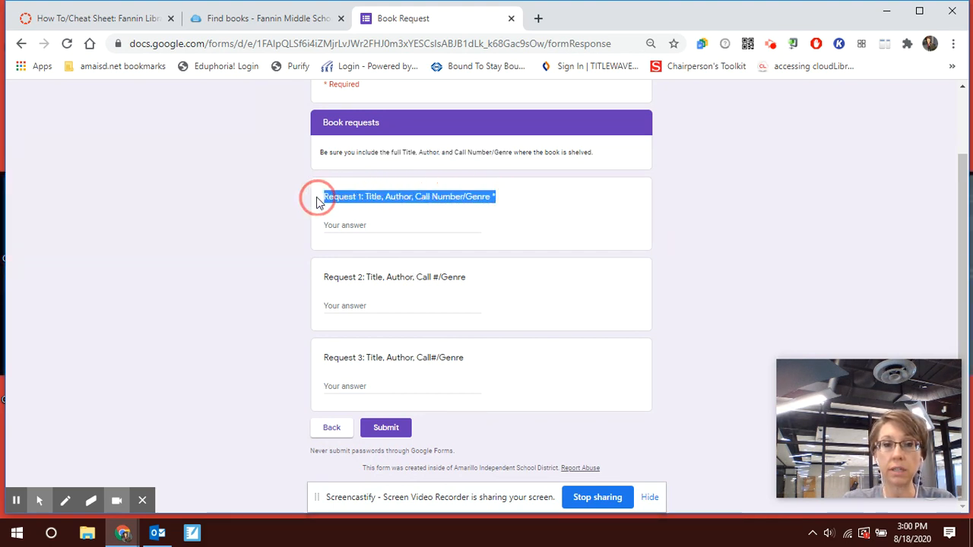
pyautogui.moveTo(425, 370)
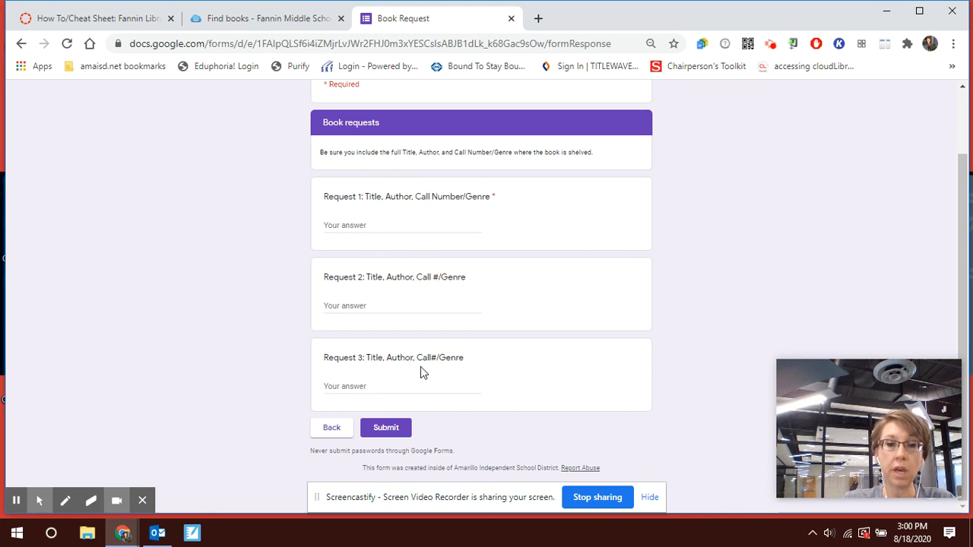
pyautogui.moveTo(436, 278)
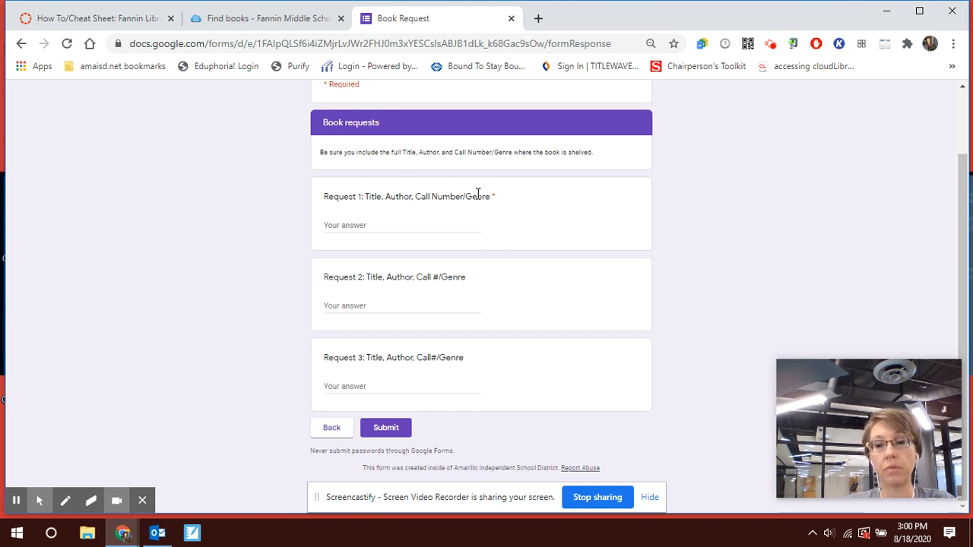
pyautogui.moveTo(668, 273)
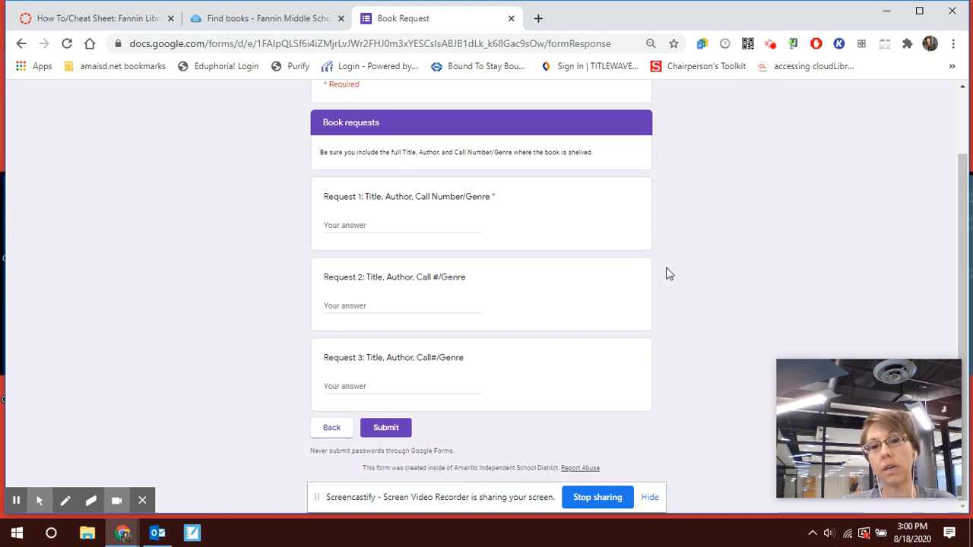
pyautogui.moveTo(454, 279)
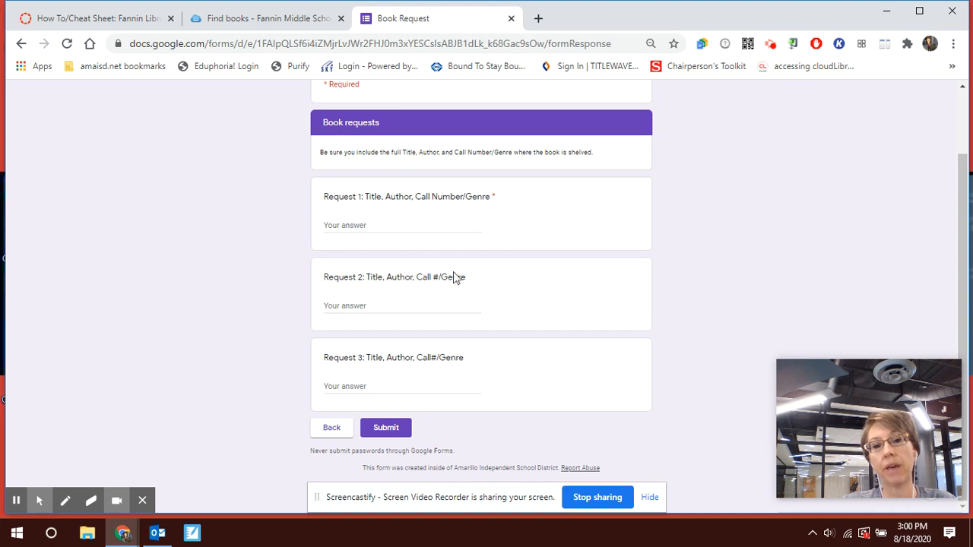
pyautogui.moveTo(420, 386)
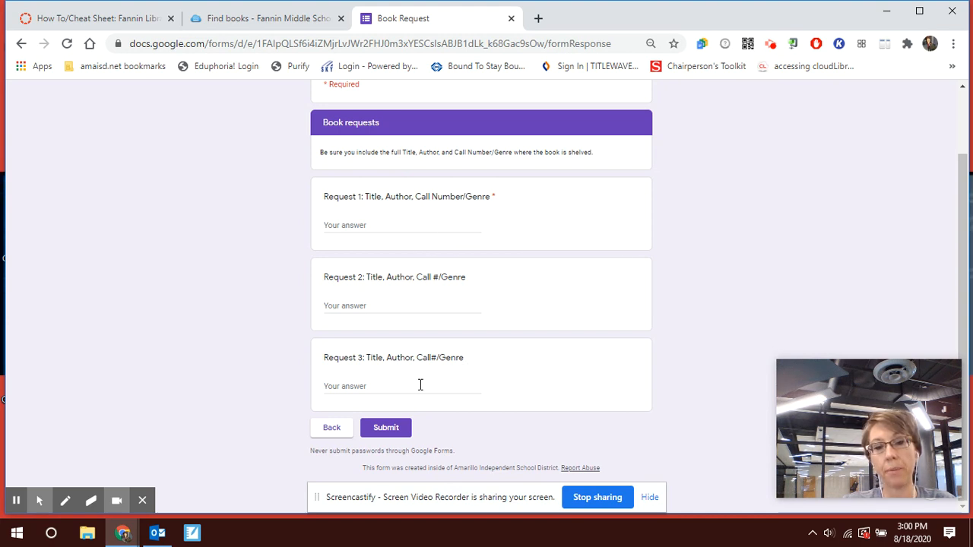
# Enter 'The Screaming Staircase, Jonathan Stroud, Horror' as Request 1 and submit the form
pyautogui.click(402, 225)
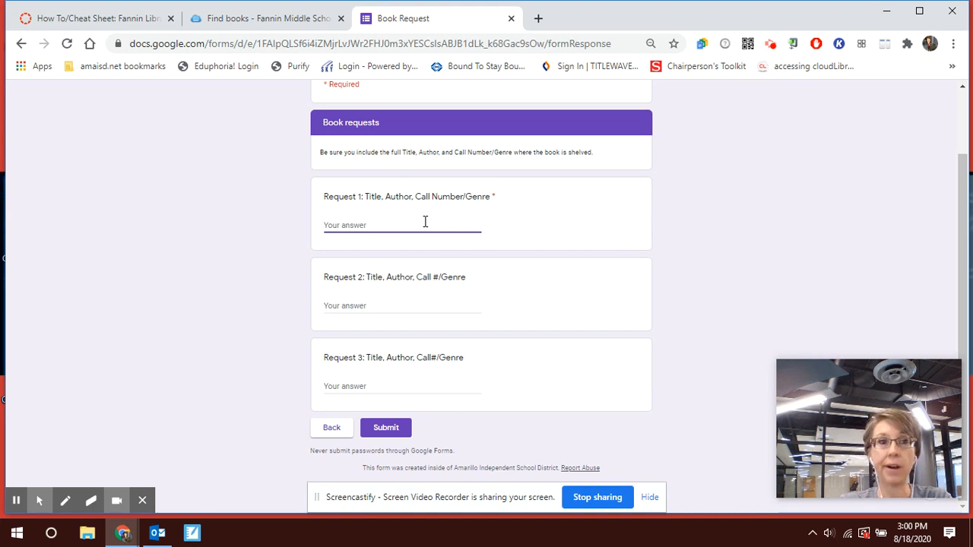
pyautogui.write('The Screaming Stair')
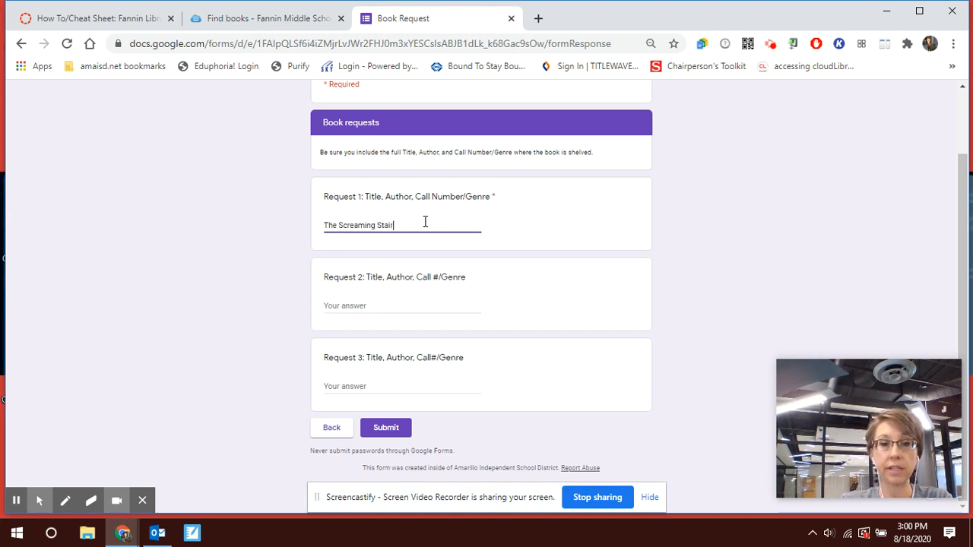
pyautogui.write('case, STr')
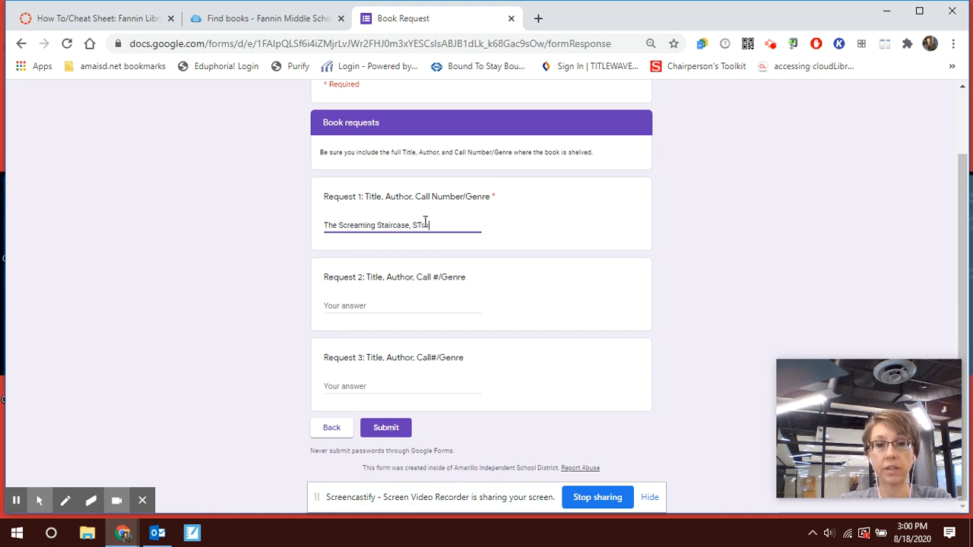
pyautogui.write('Jonathan Stroud, Horror')
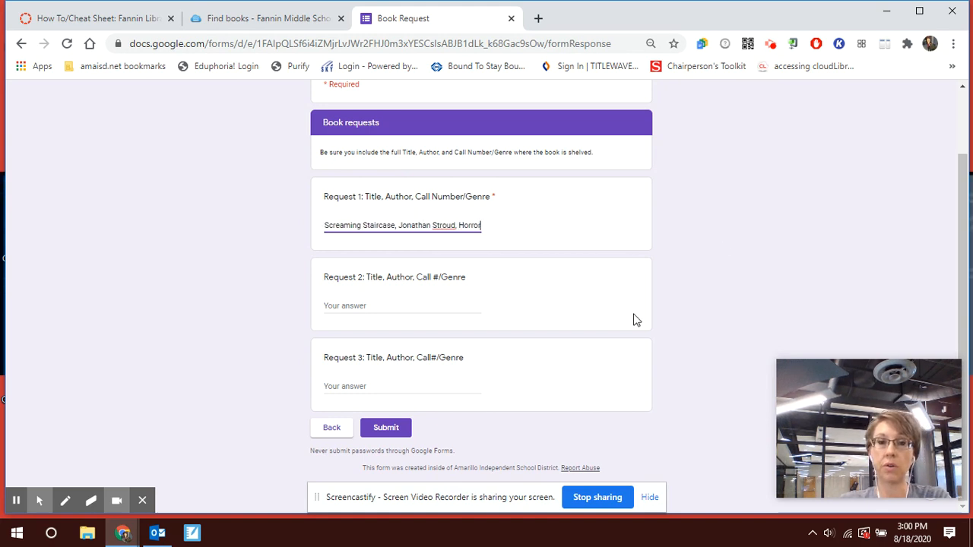
pyautogui.click(385, 427)
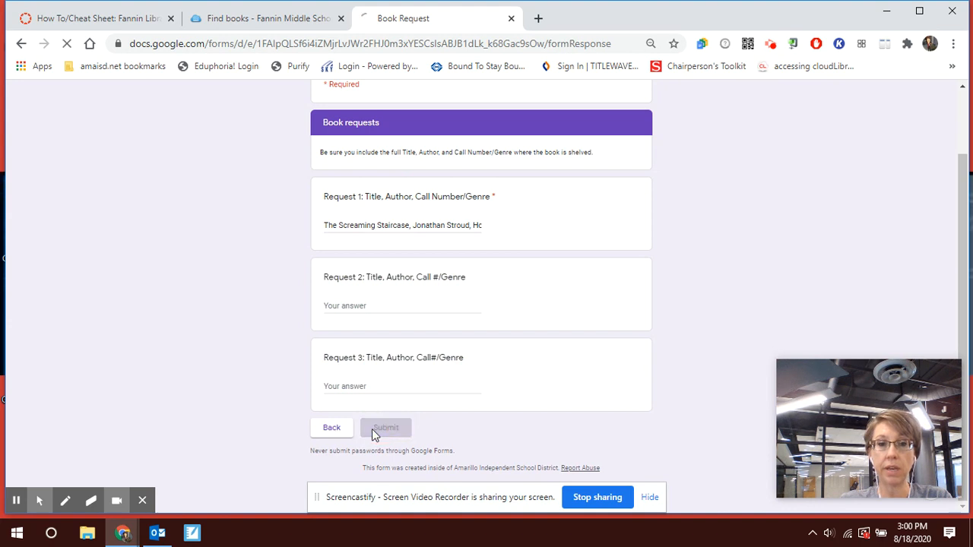
# View the confirmation that Ms. Walters will call or email within 2–3 days
pyautogui.click(385, 427)
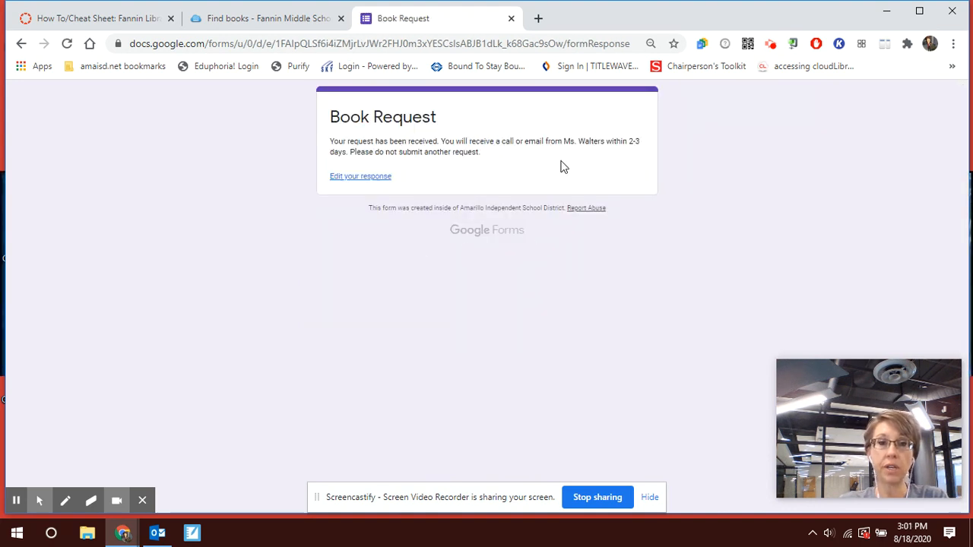
pyautogui.moveTo(642, 185)
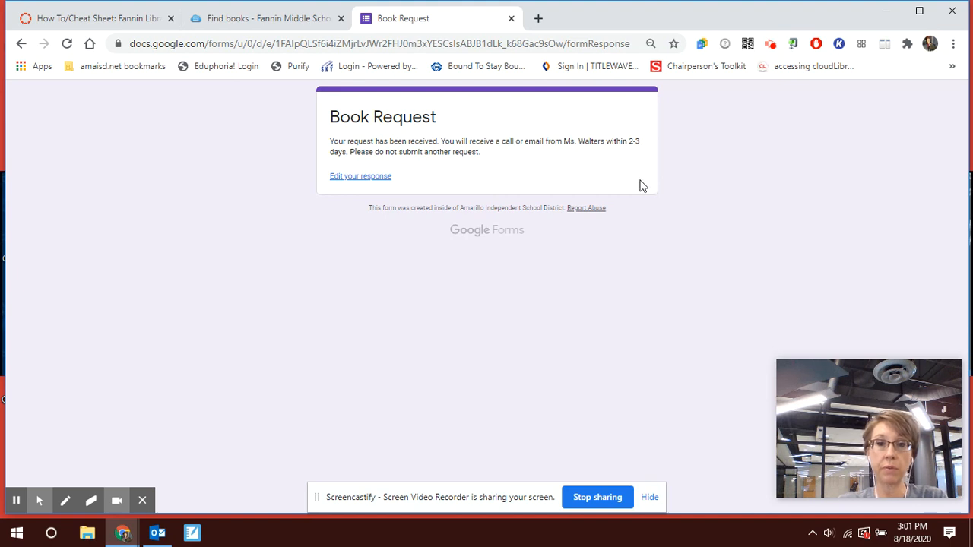
pyautogui.moveTo(393, 183)
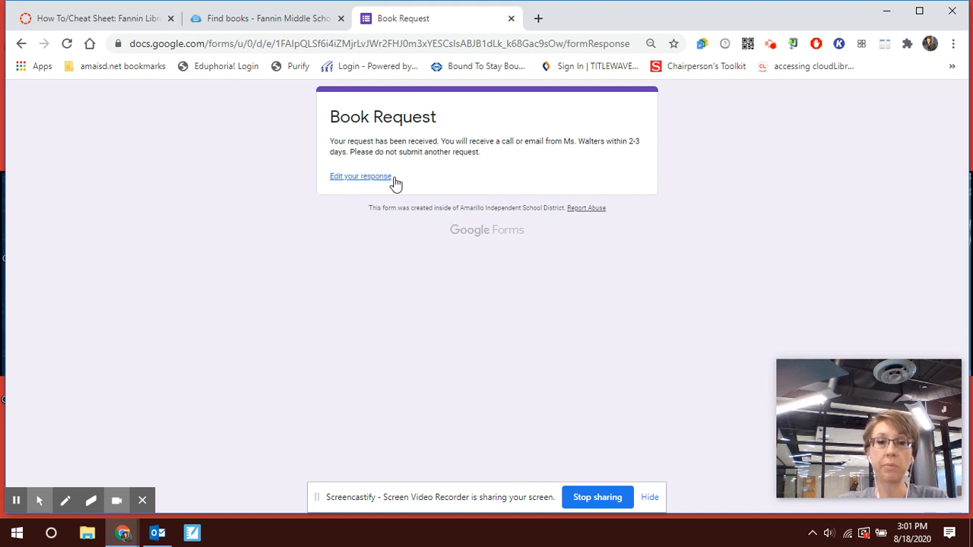
pyautogui.moveTo(485, 162)
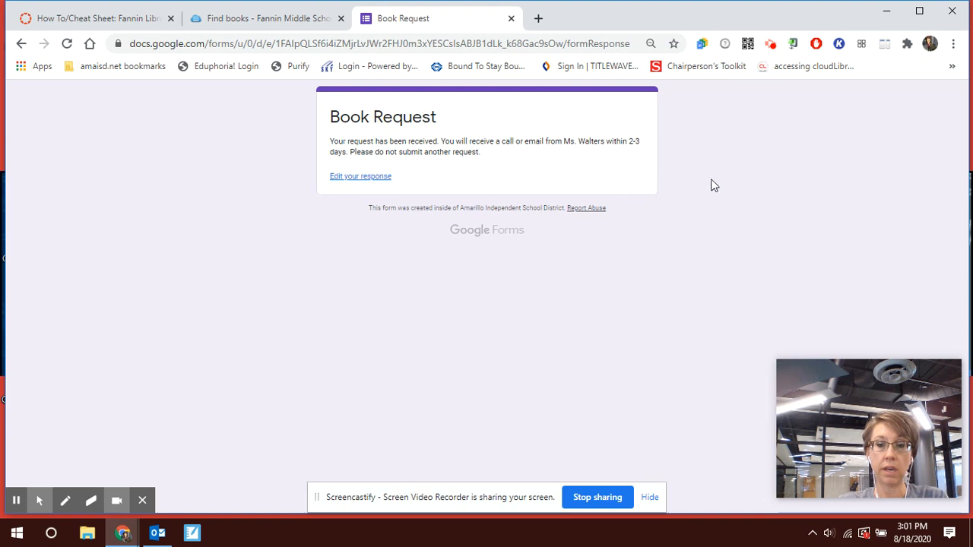
pyautogui.moveTo(627, 351)
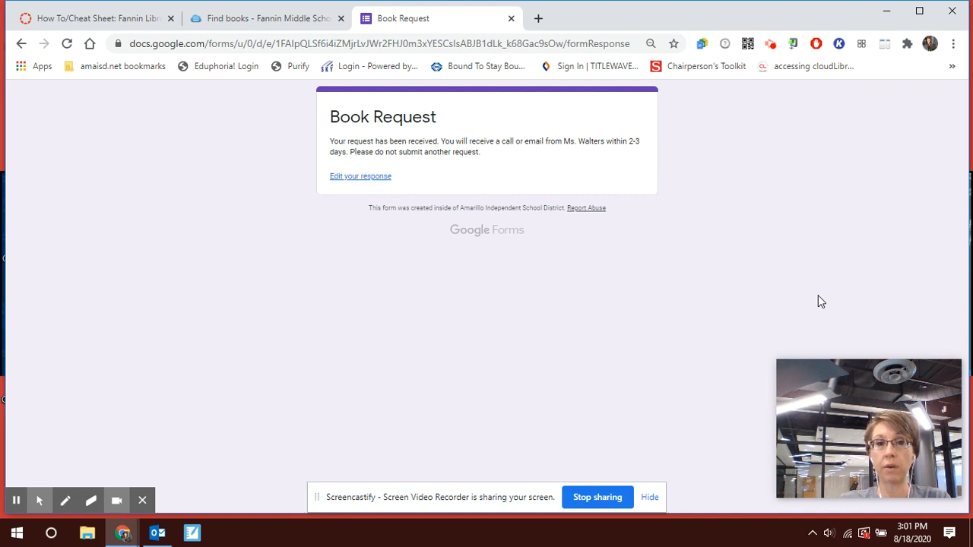
pyautogui.moveTo(601, 493)
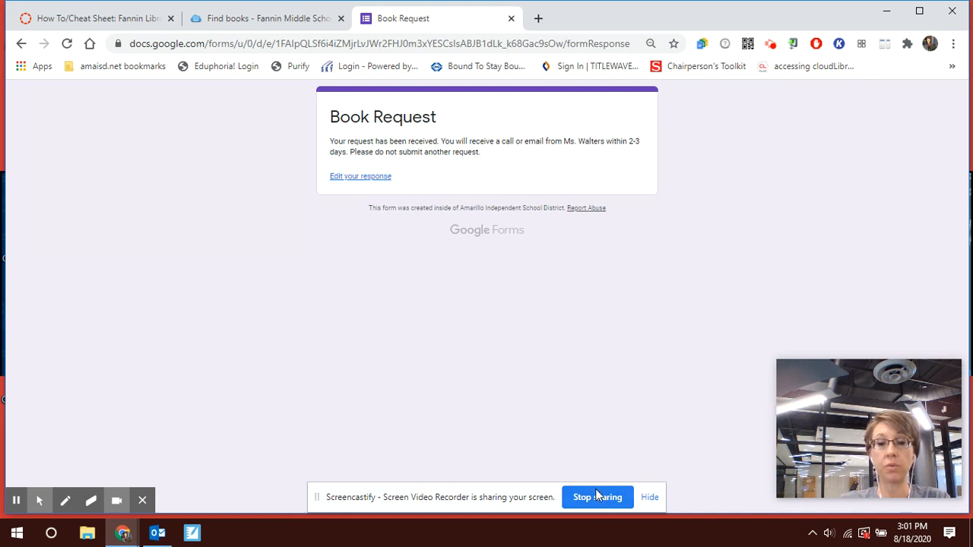